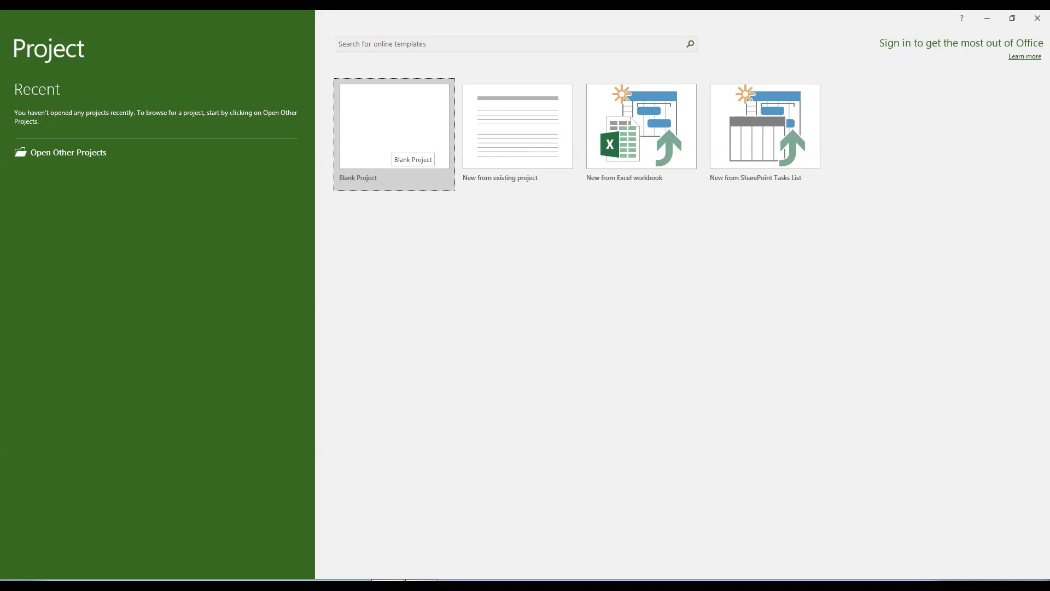
# Create a blank project with new tasks set to Auto Scheduled.
pyautogui.click(394, 125)
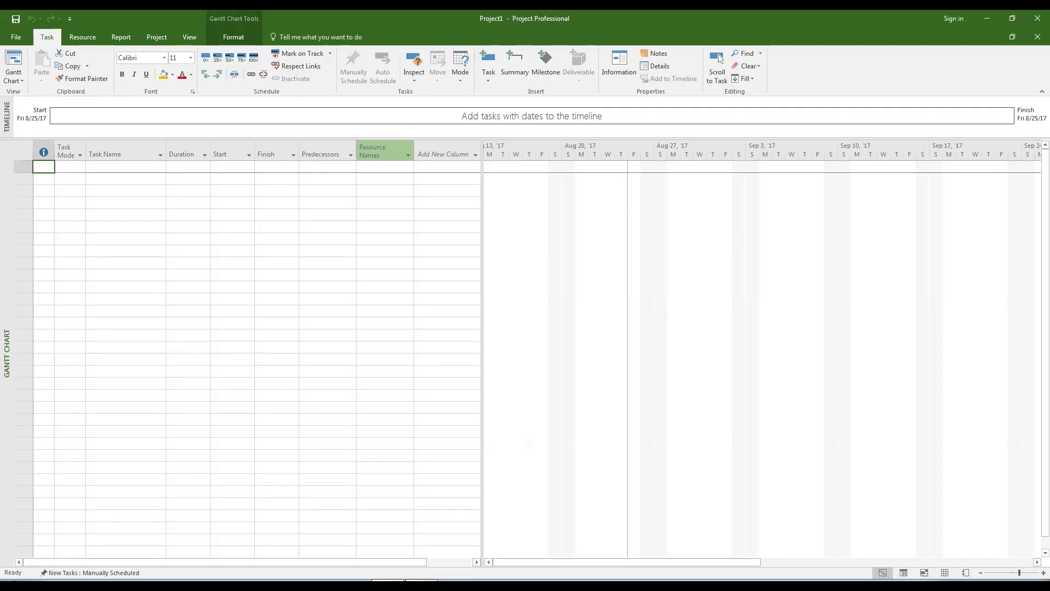
pyautogui.click(88, 572)
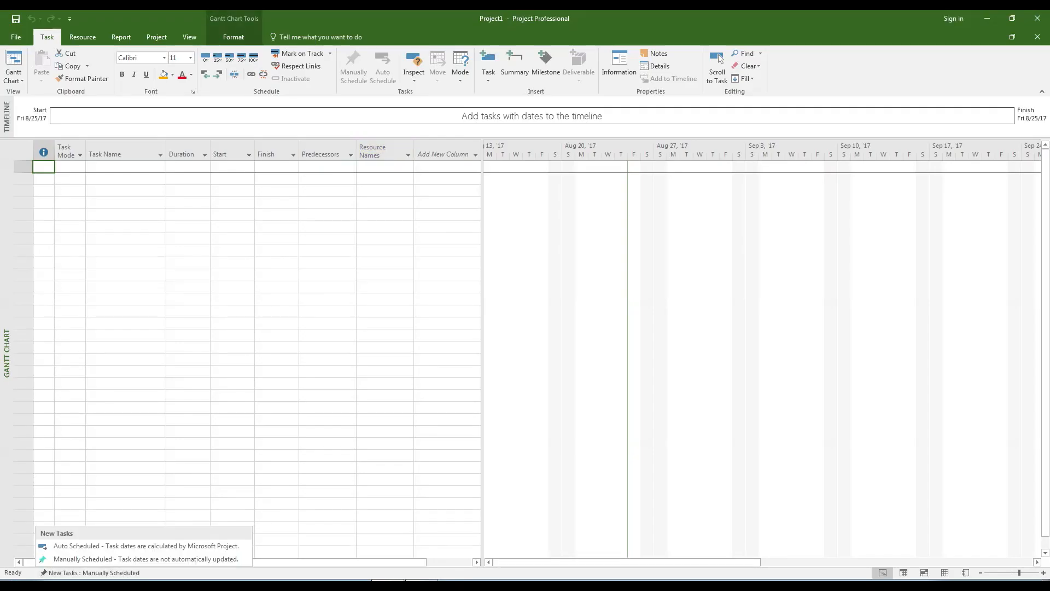
pyautogui.moveTo(141, 545)
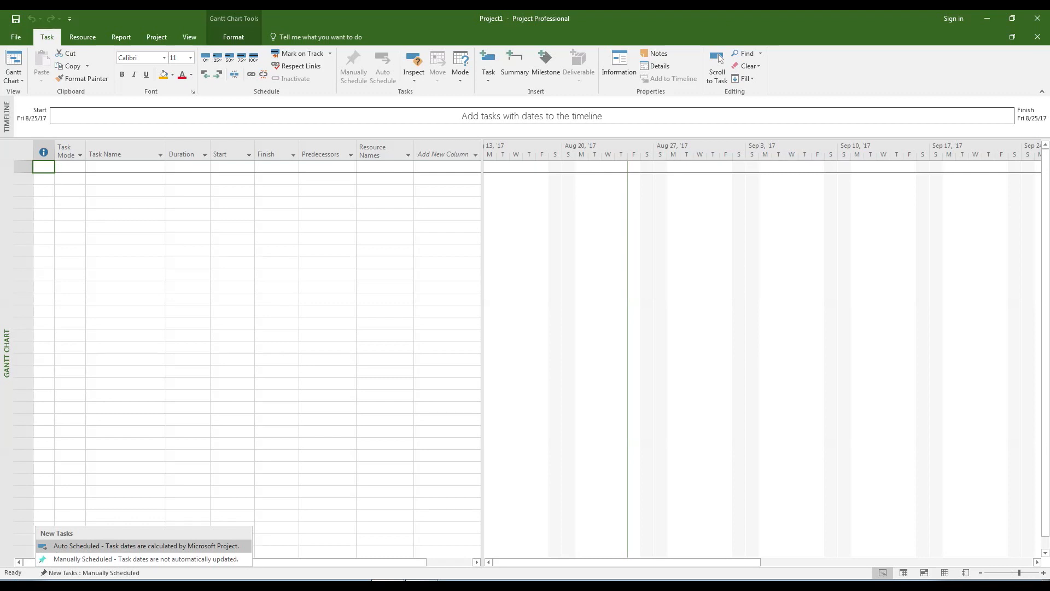
pyautogui.click(144, 545)
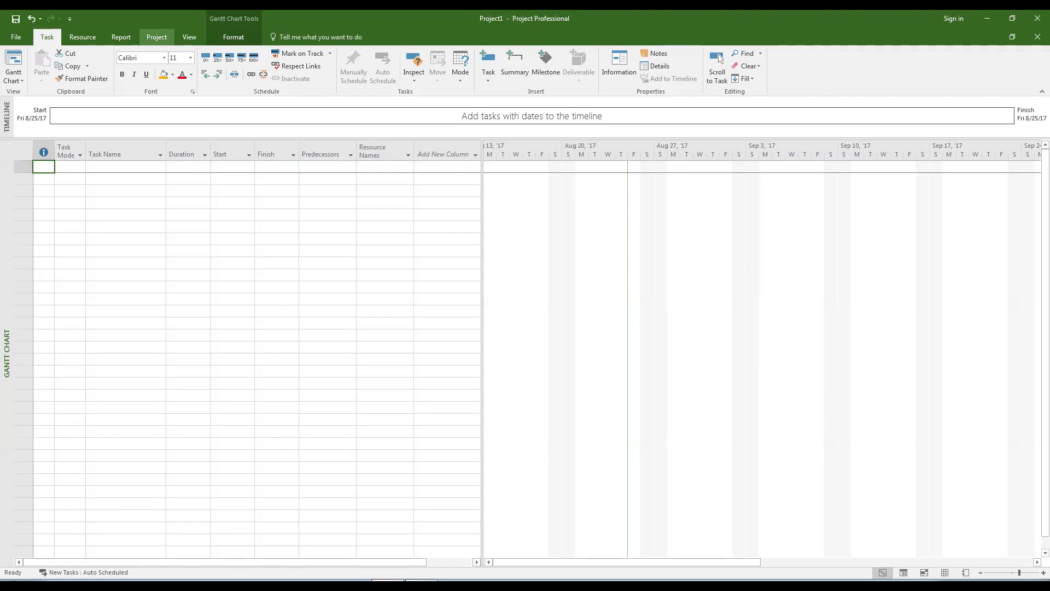
# Set the project start date to Tuesday 9/5/17 in Project Information.
pyautogui.click(156, 37)
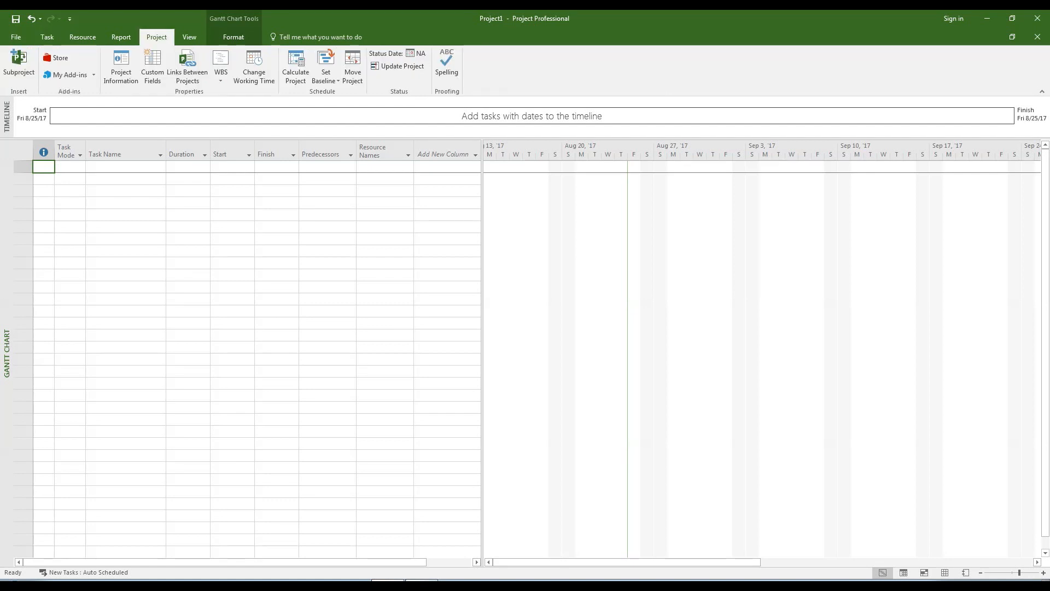
pyautogui.moveTo(120, 65)
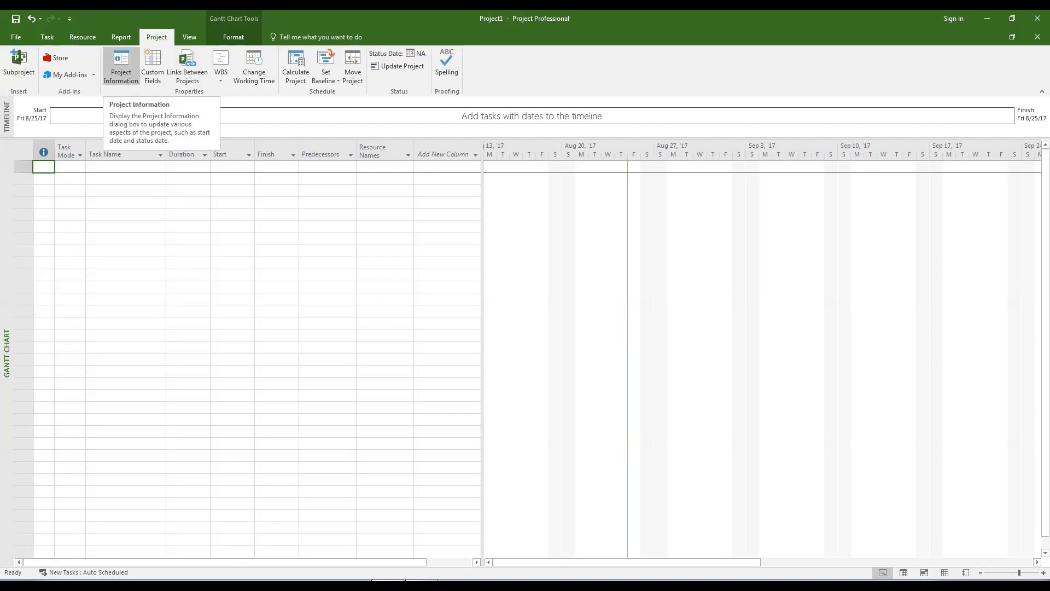
pyautogui.click(120, 66)
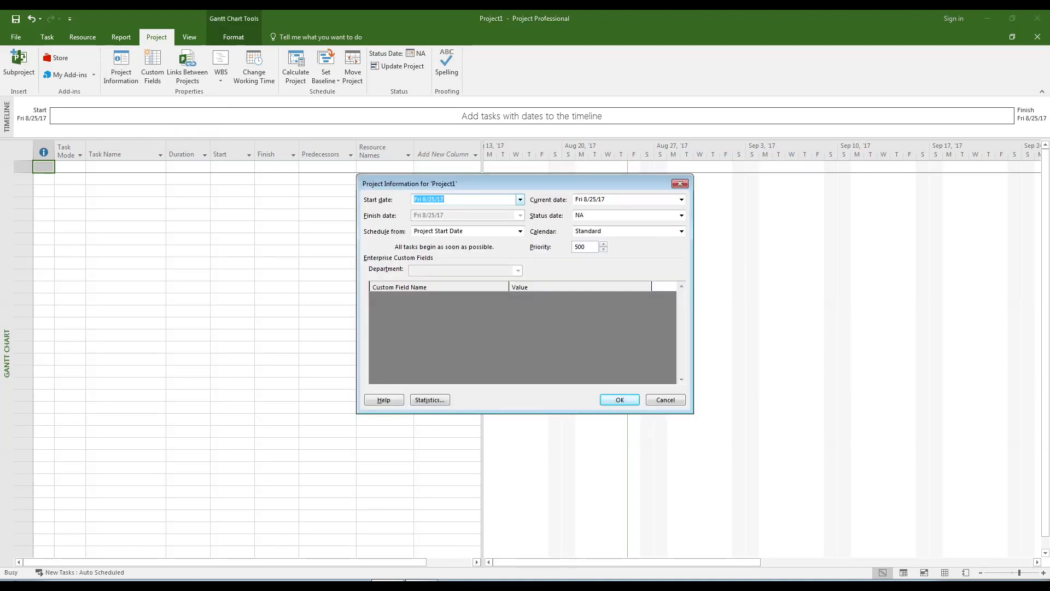
pyautogui.click(519, 199)
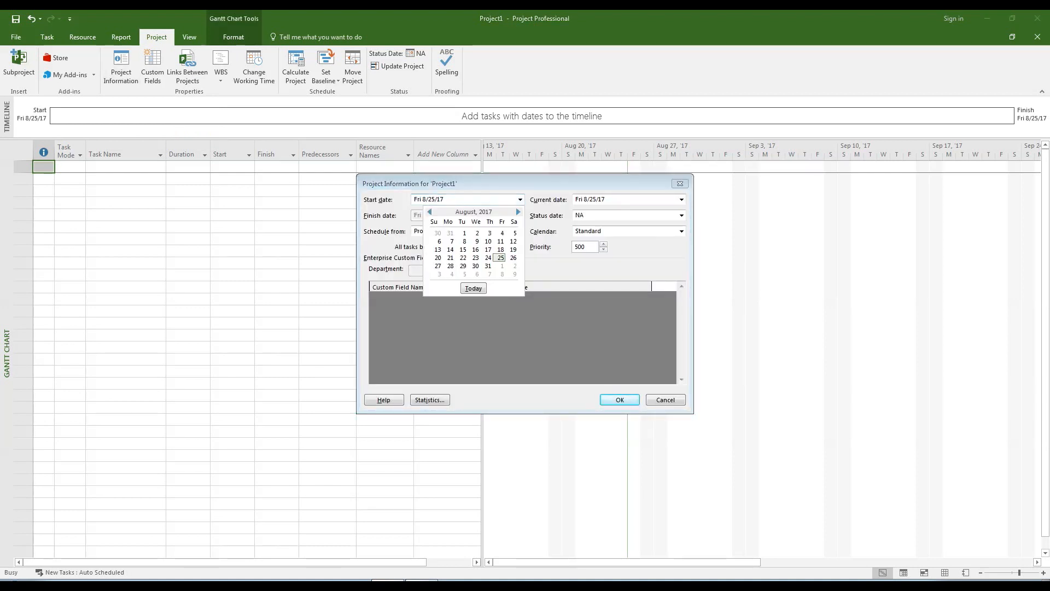
pyautogui.click(518, 211)
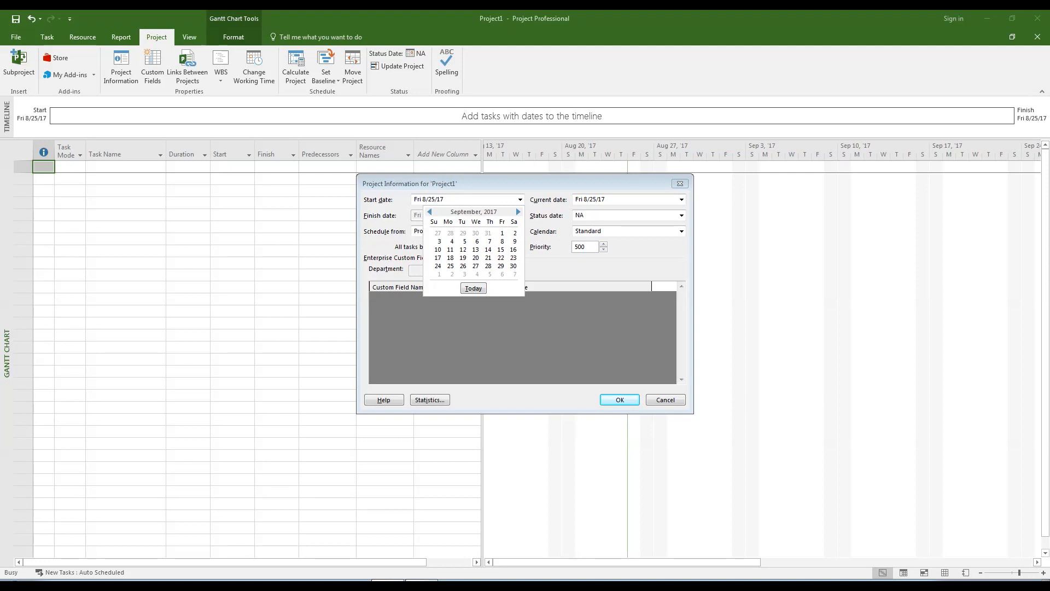
pyautogui.moveTo(464, 241)
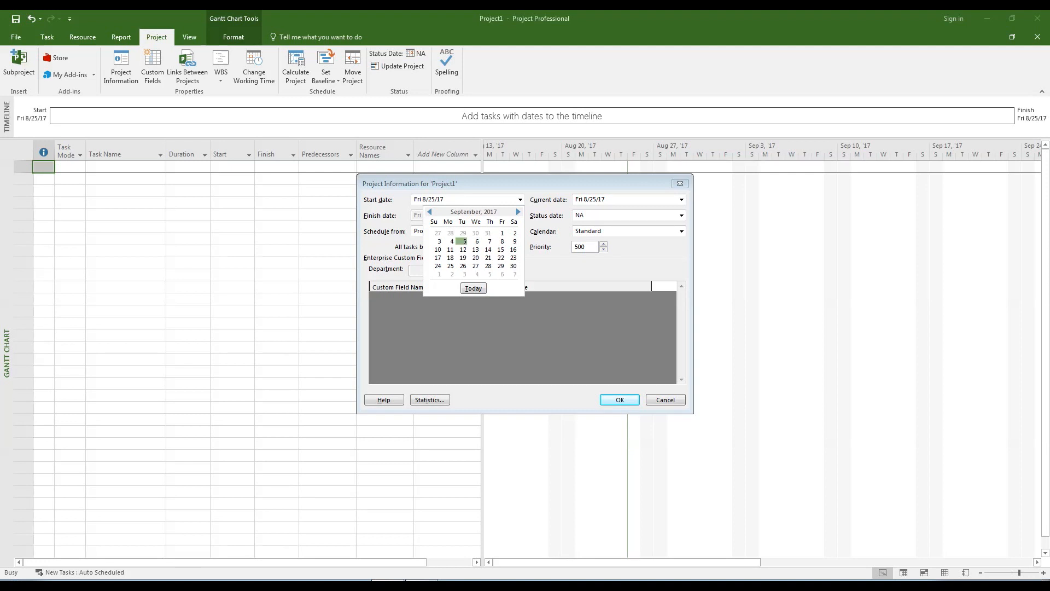
pyautogui.click(463, 241)
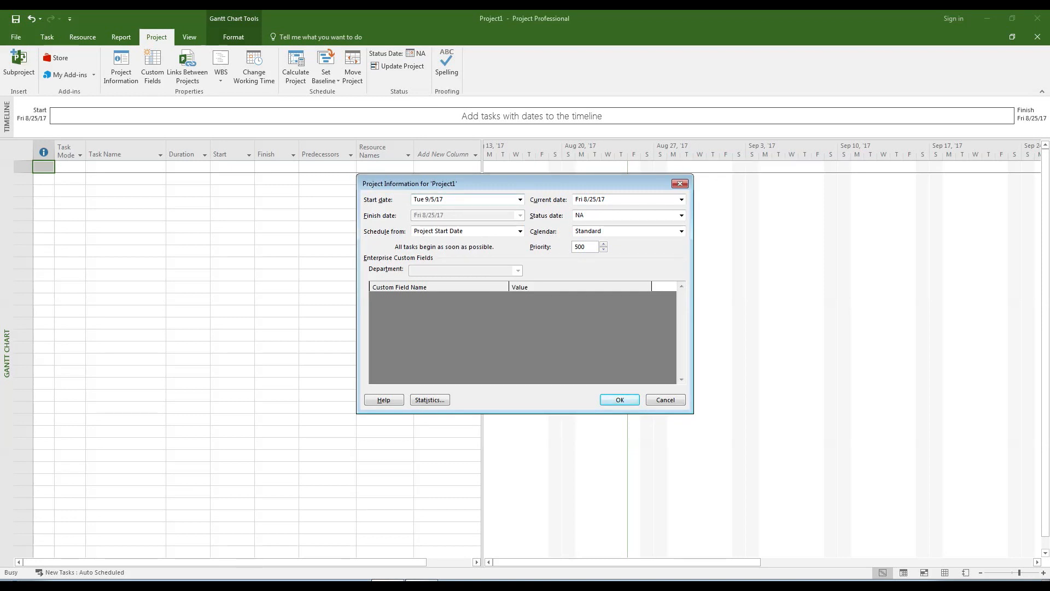
pyautogui.click(617, 399)
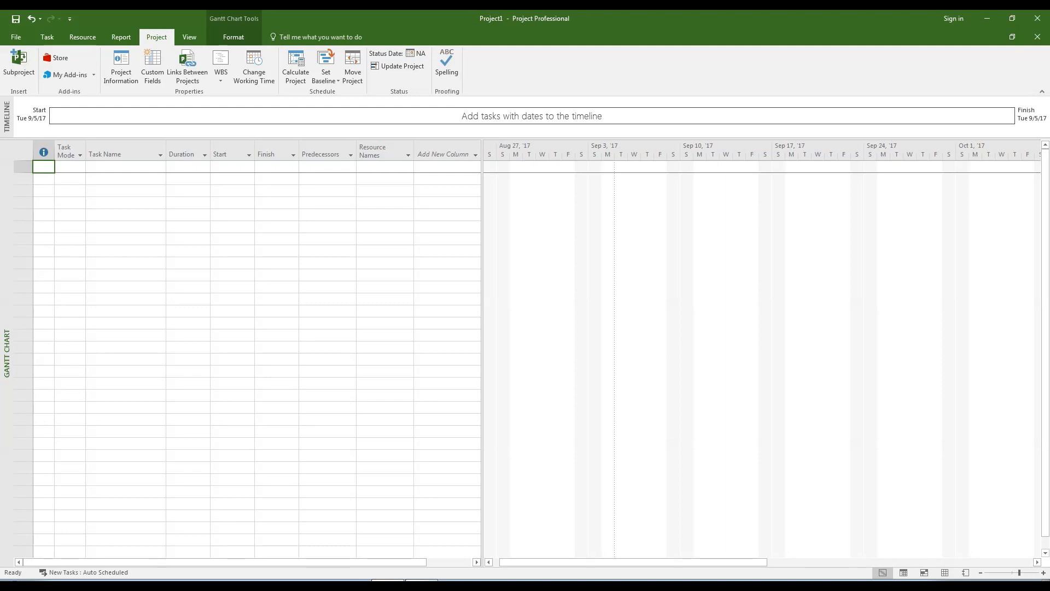
# Hide the Indicators column so Task Mode becomes the first column.
pyautogui.click(43, 151)
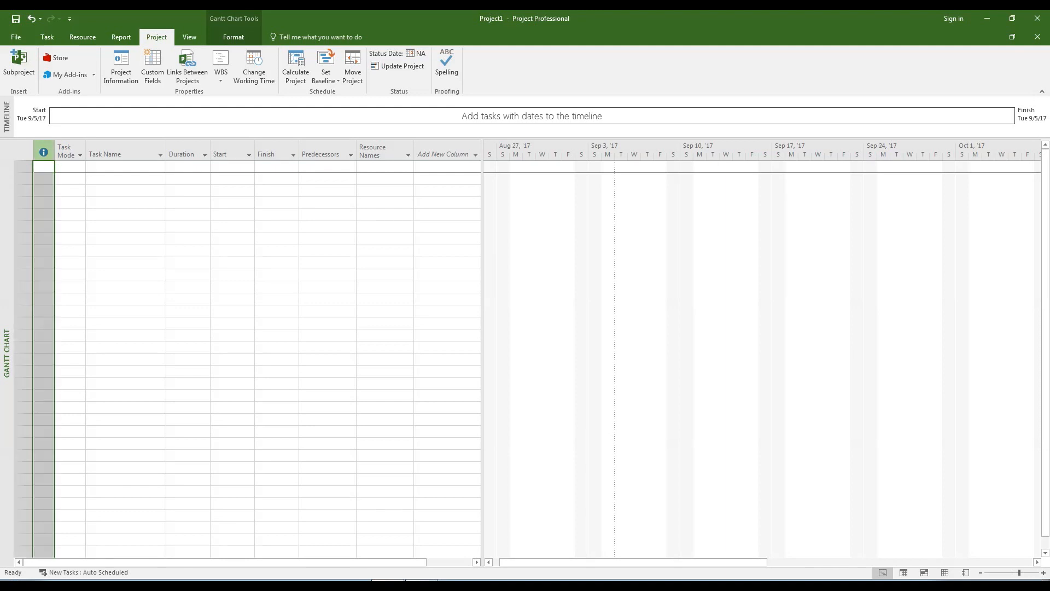
pyautogui.rightClick(64, 151)
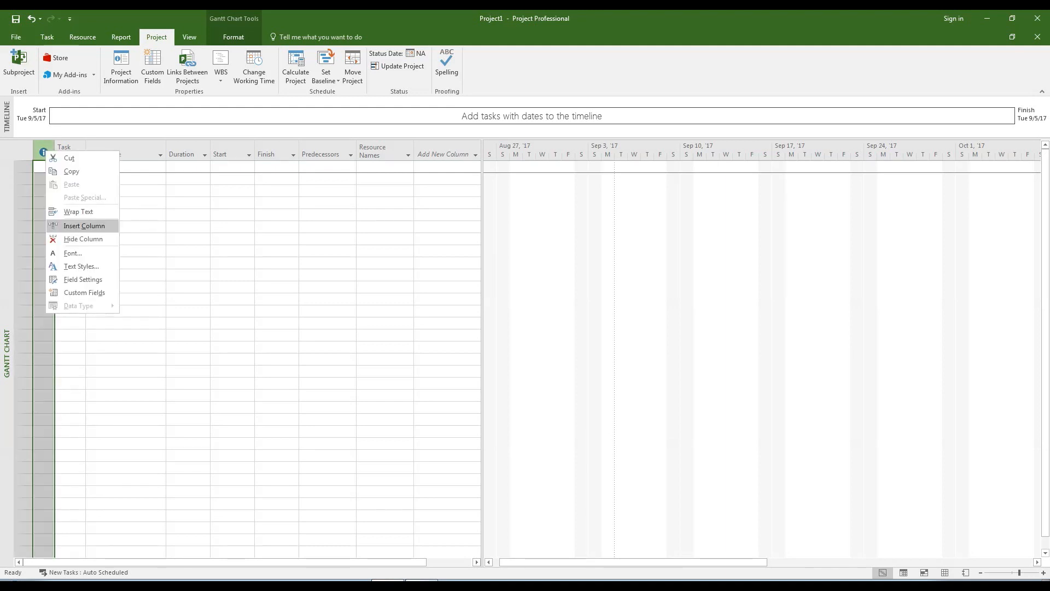
pyautogui.click(84, 226)
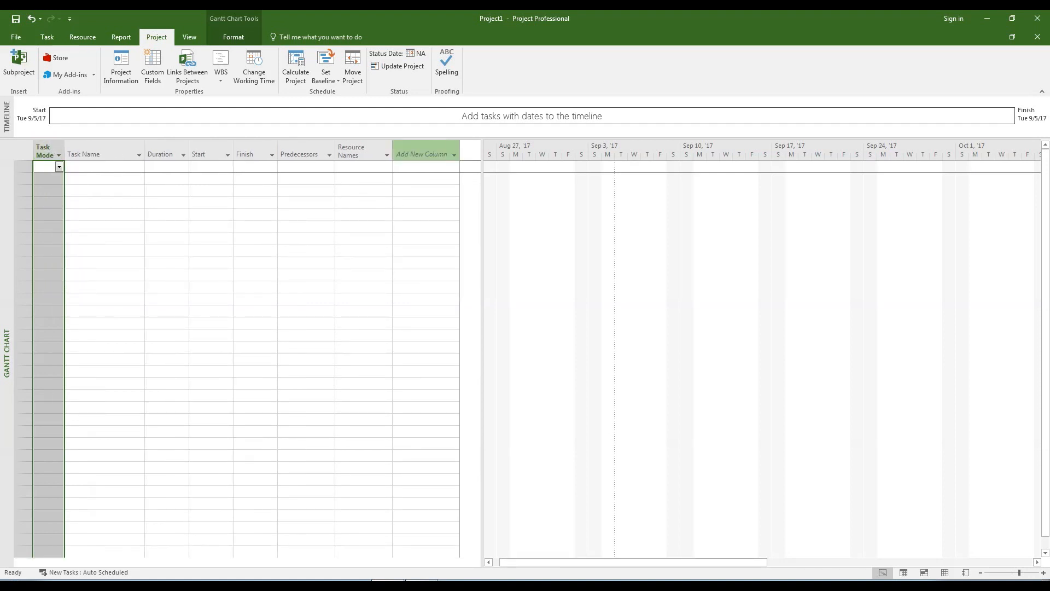
# Add a % Complete column and place it between Task Mode and Task Name.
pyautogui.click(423, 154)
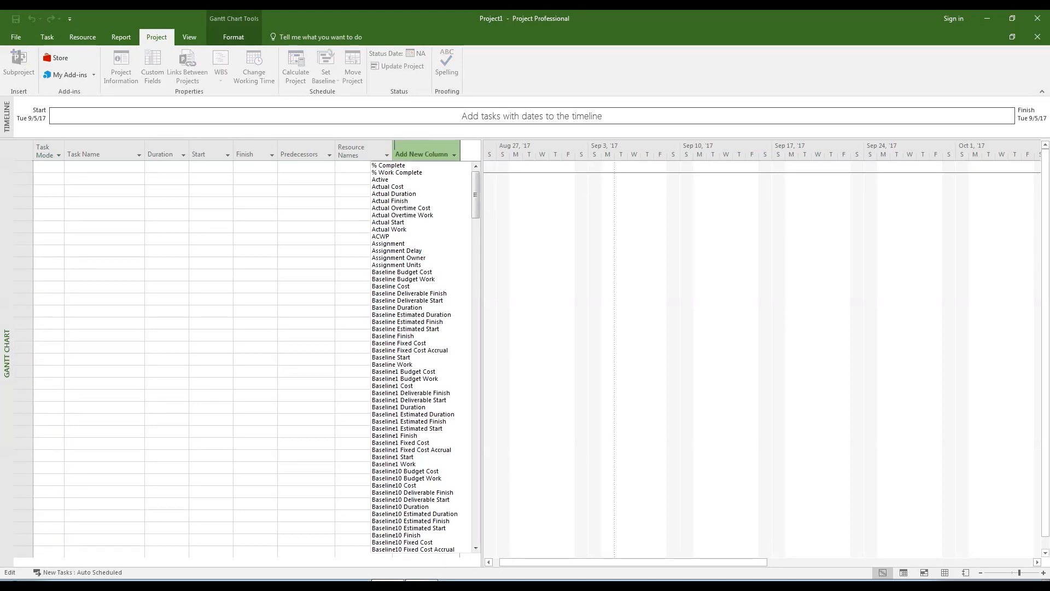
pyautogui.click(388, 165)
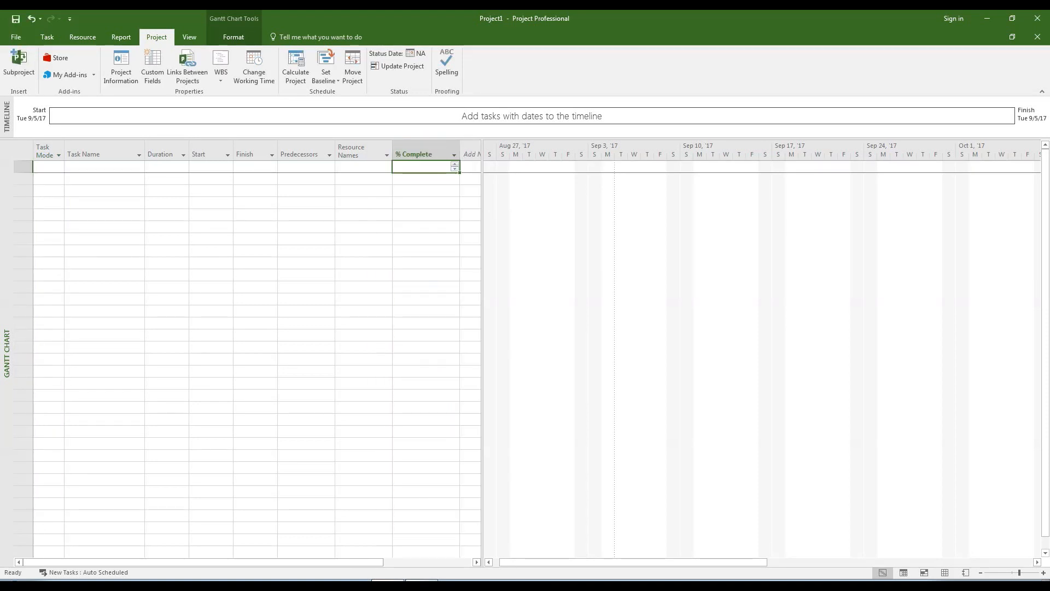
pyautogui.moveTo(414, 151)
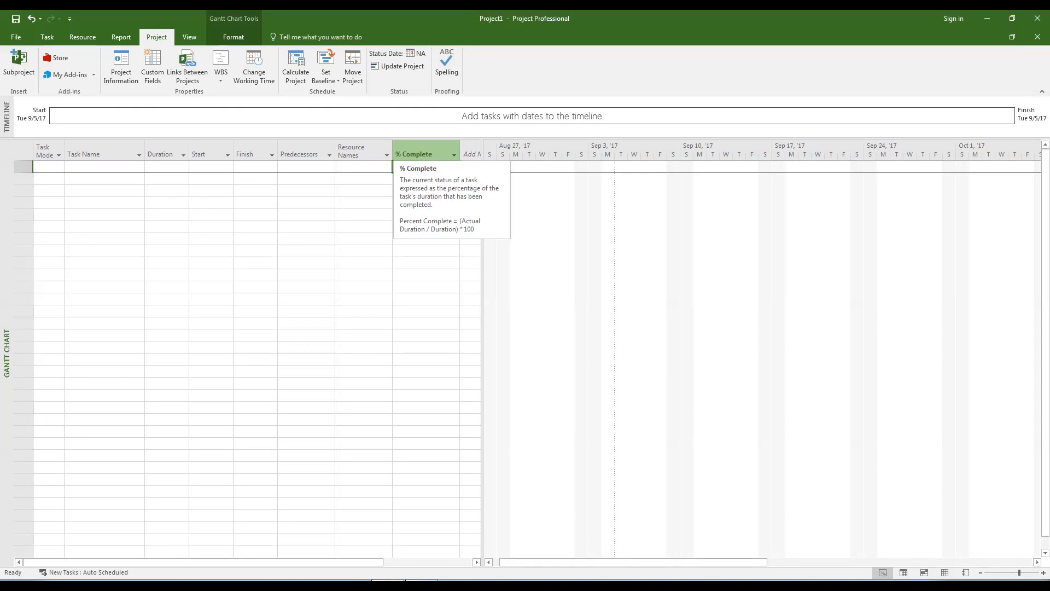
pyautogui.click(425, 166)
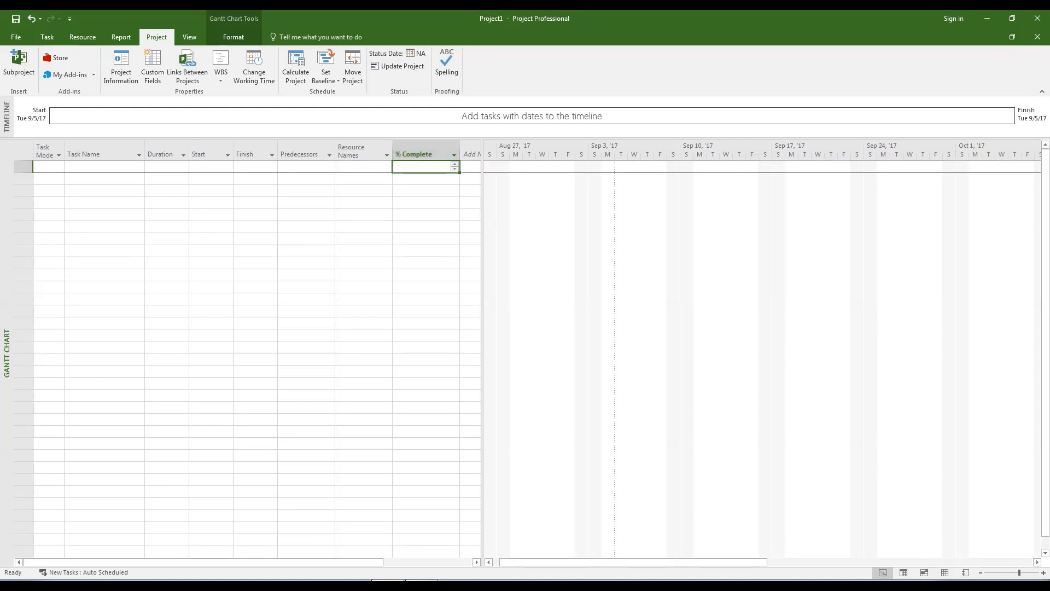
pyautogui.click(412, 154)
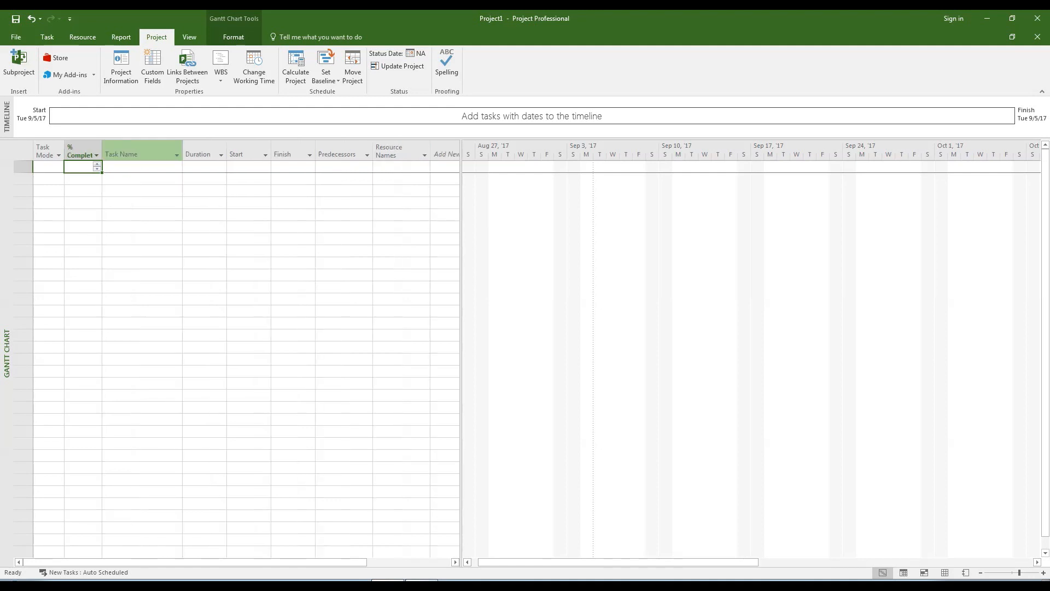
pyautogui.moveTo(138, 153)
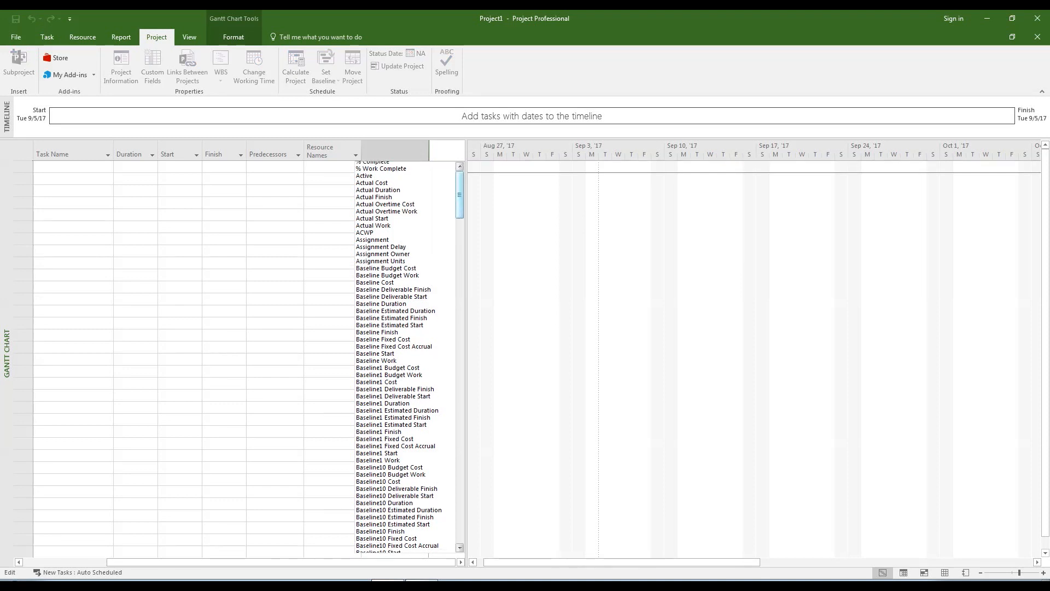
# Add a WBS column before Task Name and make it narrower.
pyautogui.scroll(-3)
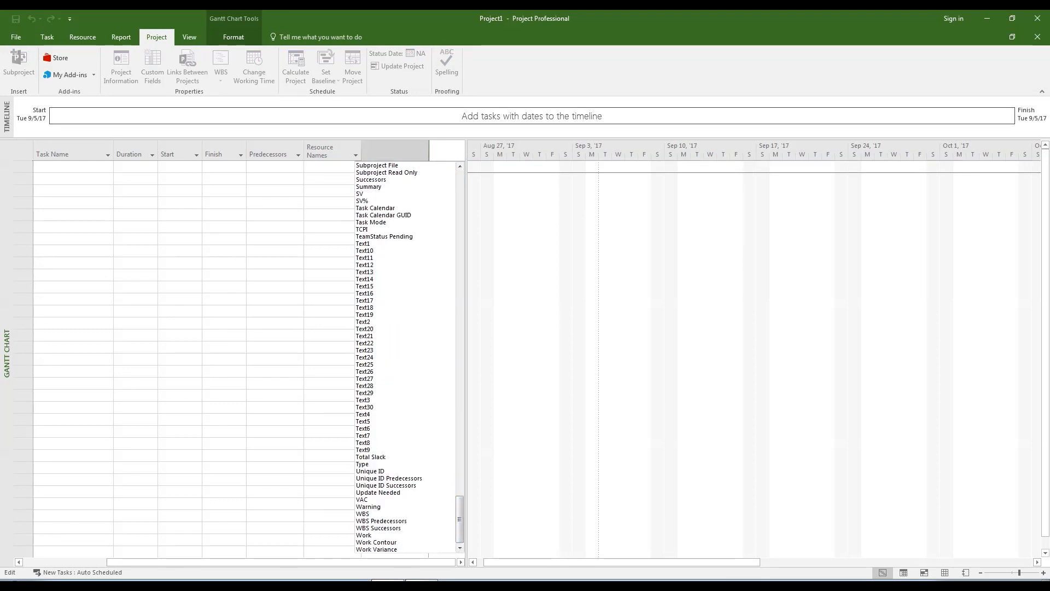
pyautogui.click(363, 514)
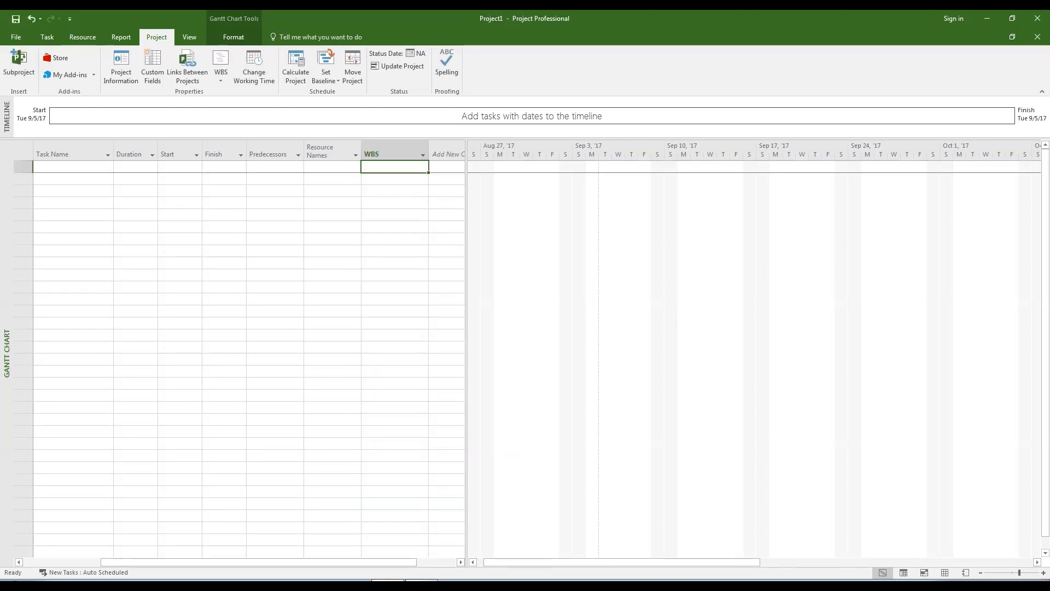
pyautogui.click(388, 154)
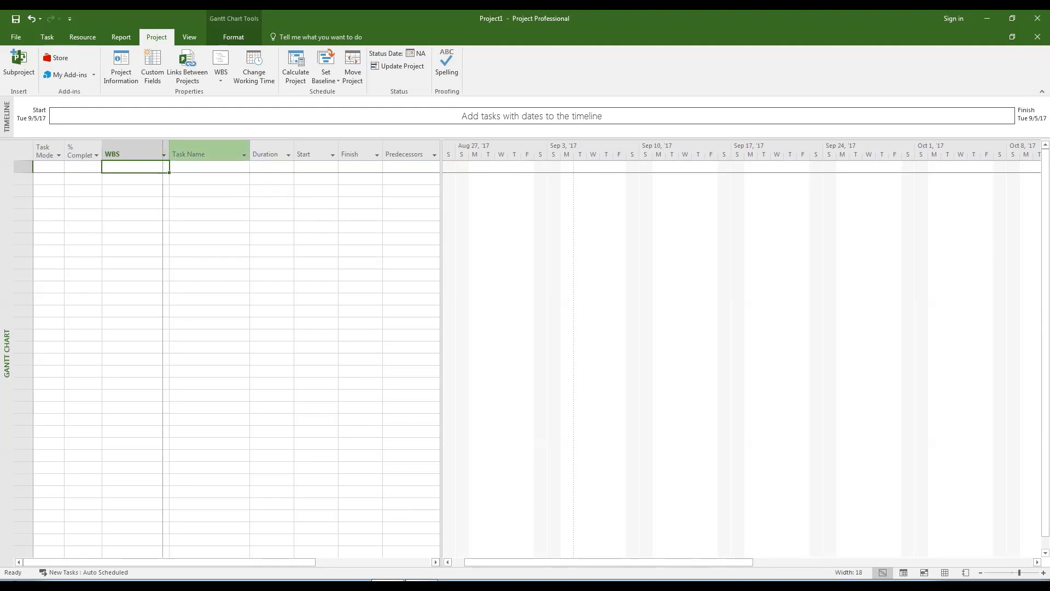
pyautogui.moveTo(167, 154); pyautogui.dragTo(133, 155)
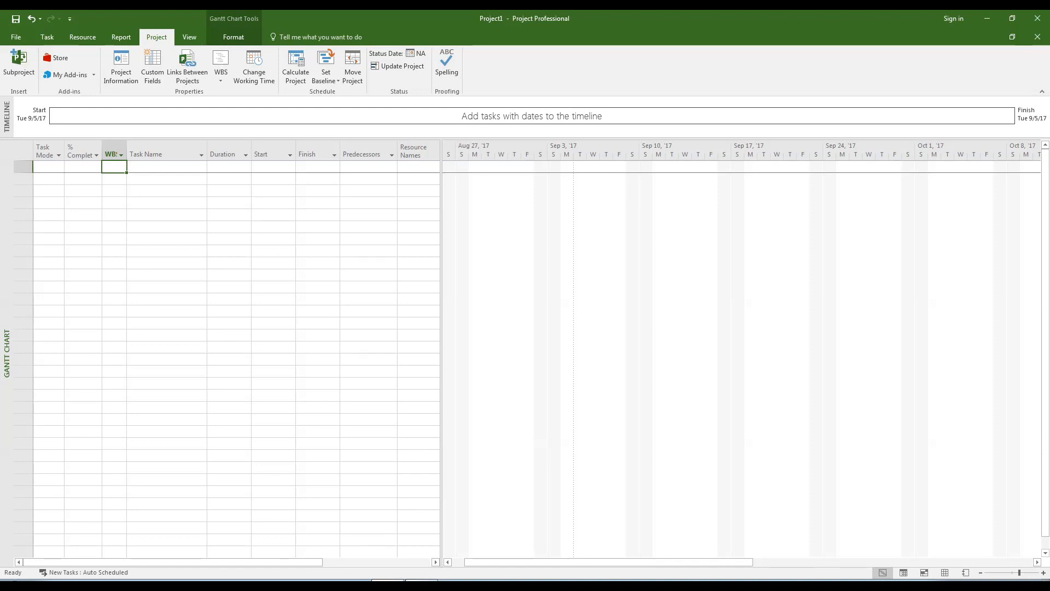
# Bring up the Save As options from the File menu.
pyautogui.click(15, 37)
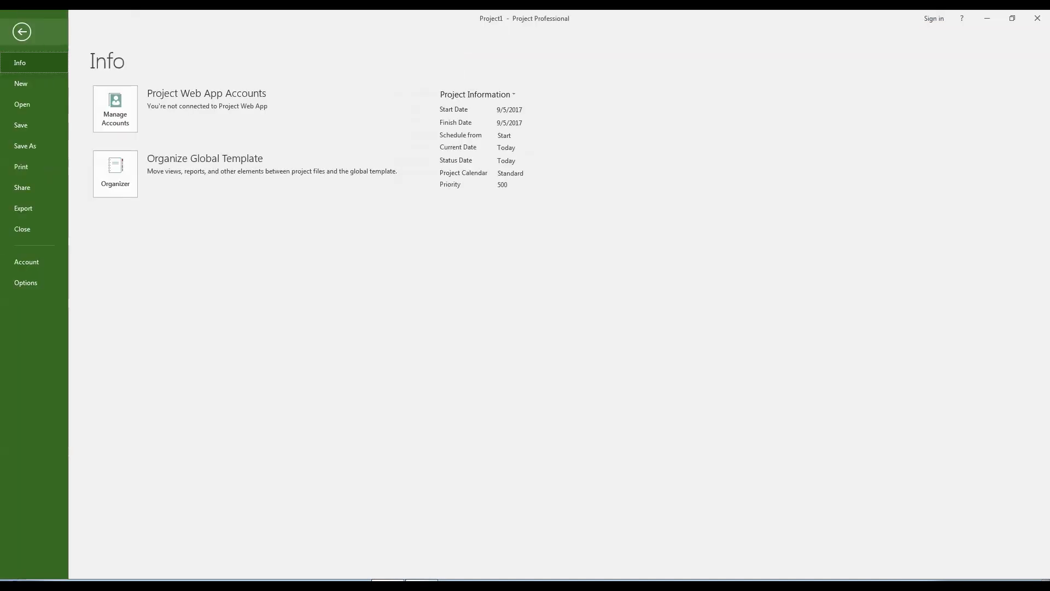
pyautogui.click(25, 146)
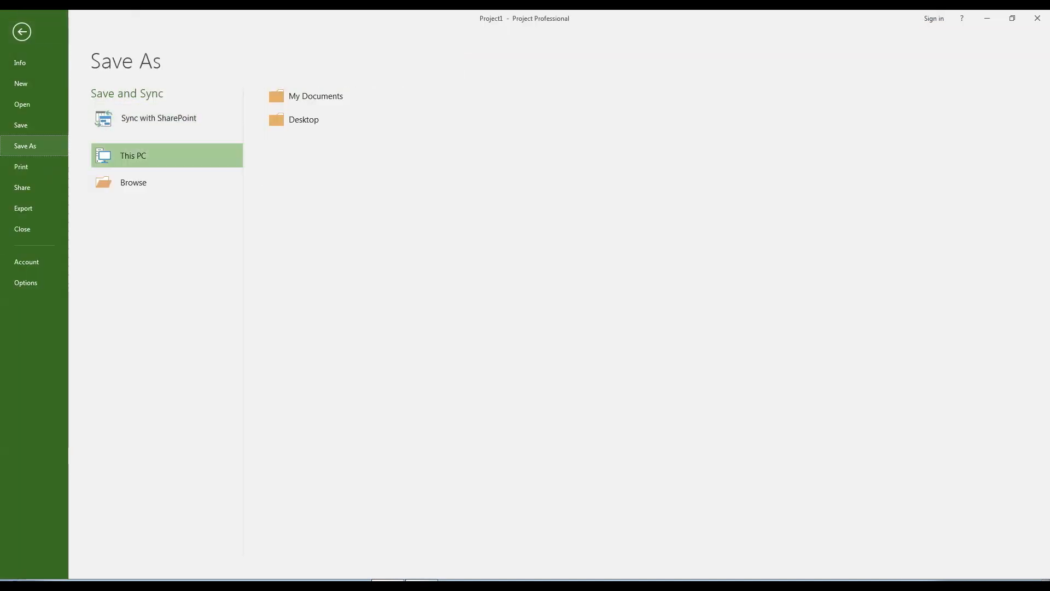